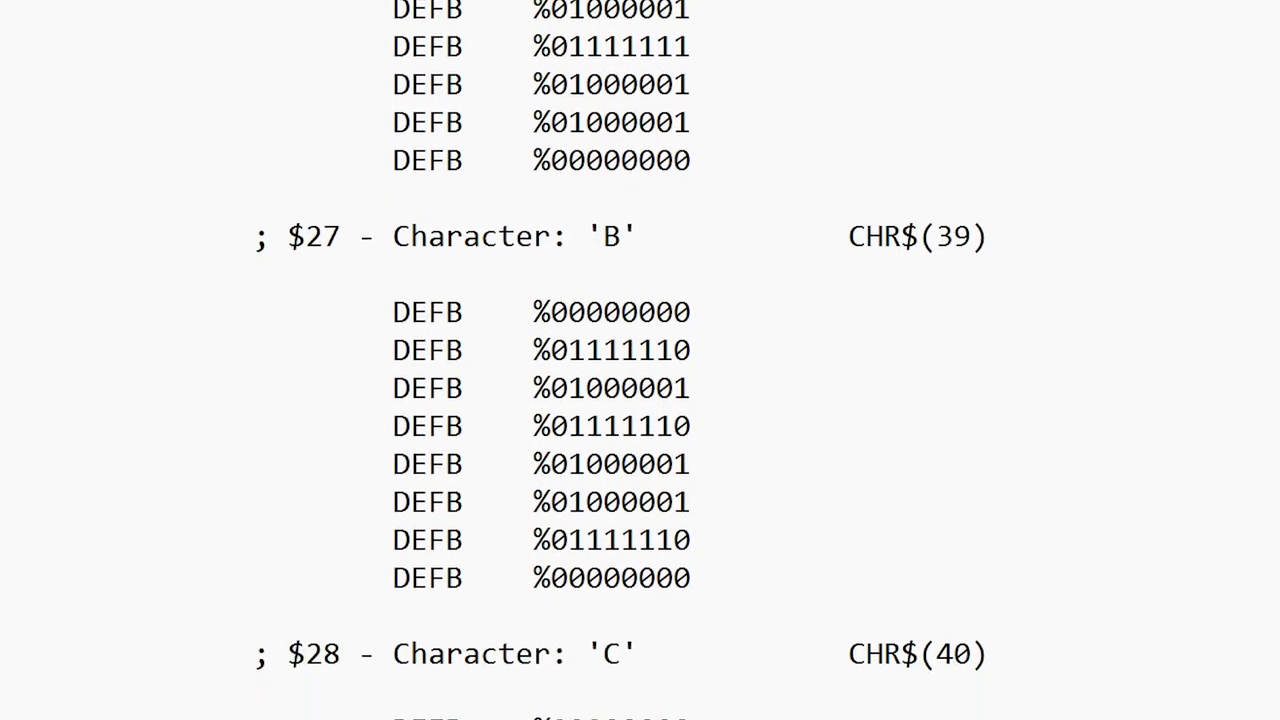
{"action": "scroll", "scroll_direction": "down", "scroll_amount": 3}
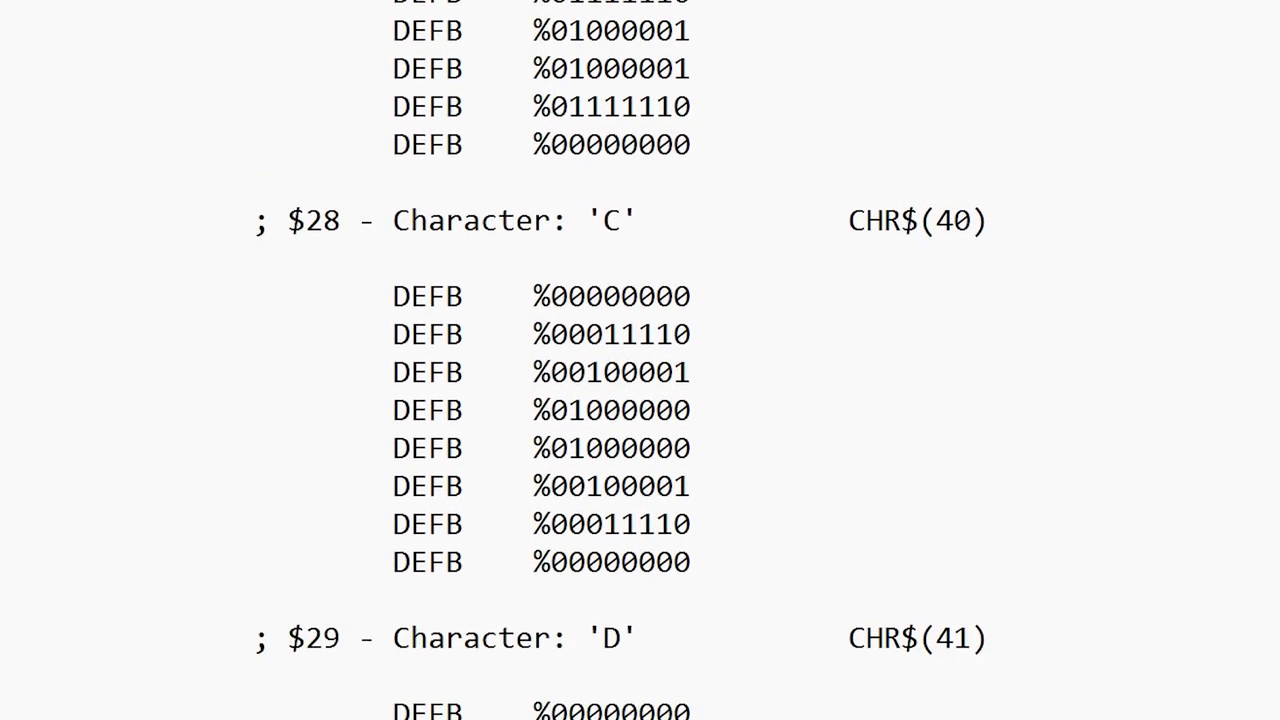
{"action": "scroll", "scroll_direction": "down", "scroll_amount": 3}
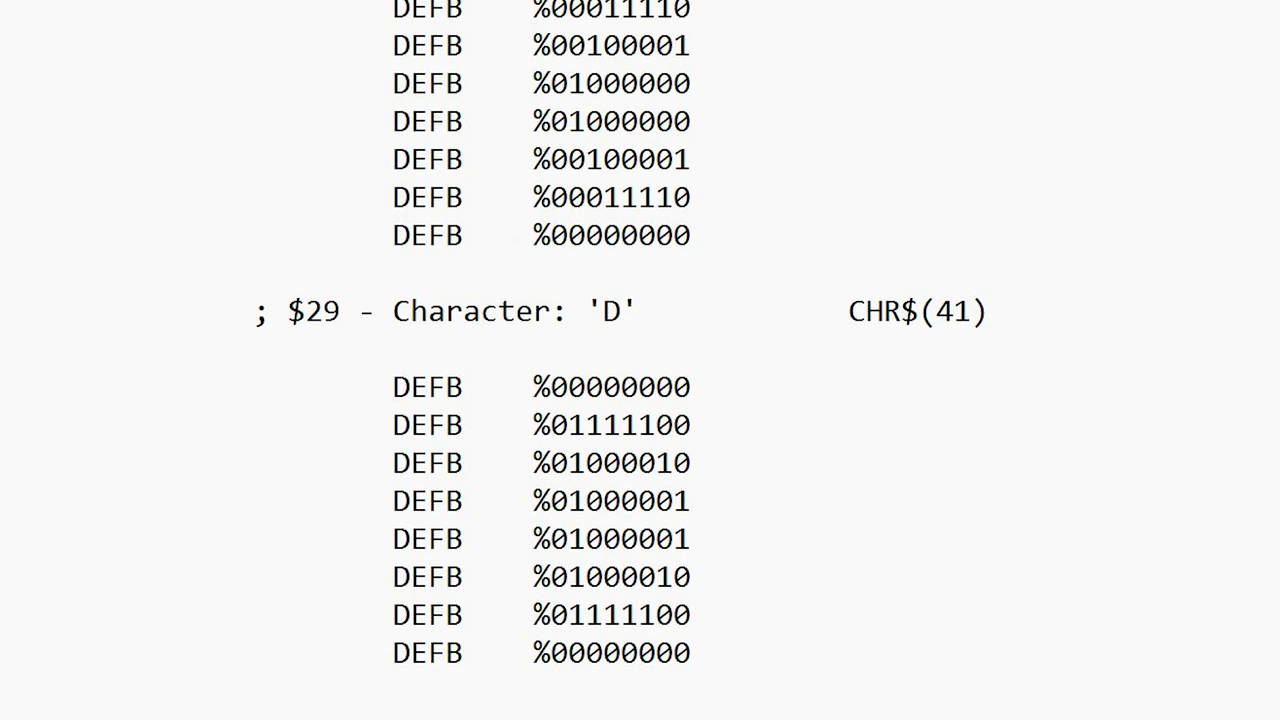